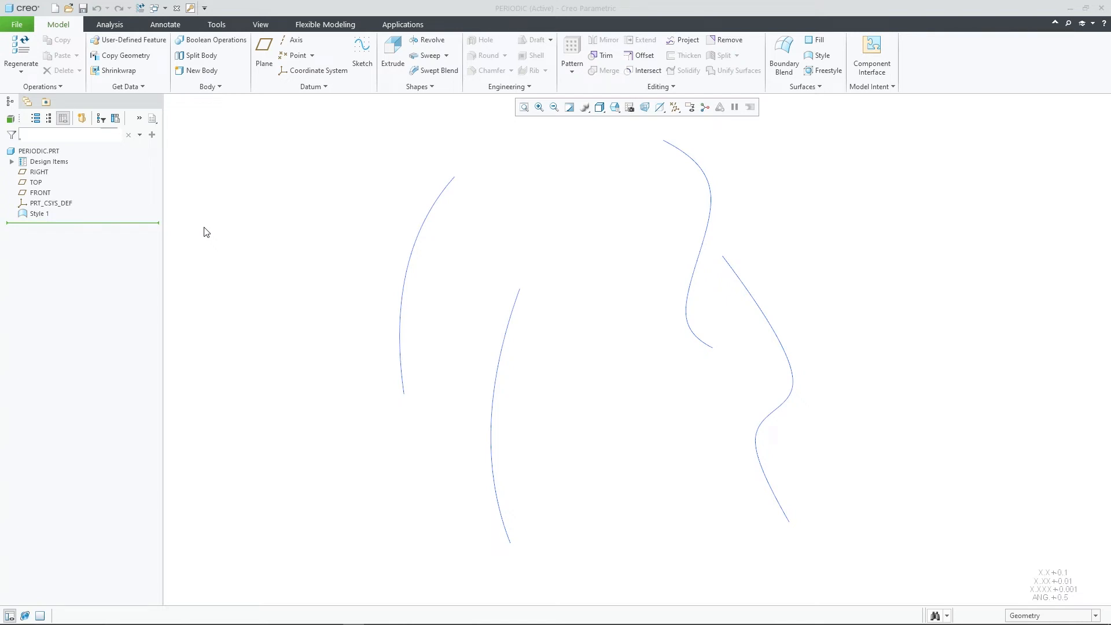
mouse_move(171, 230)
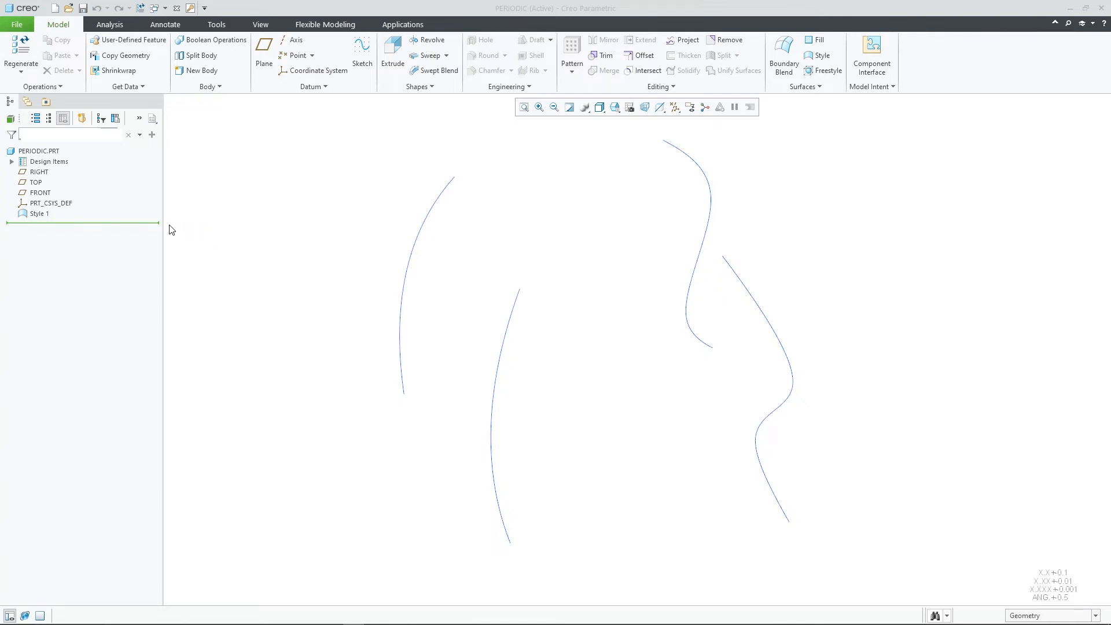
- Edit the definition of Style 1 to reach curves CF-8, CF-9, CF-11 and CF-12
left_click(40, 213)
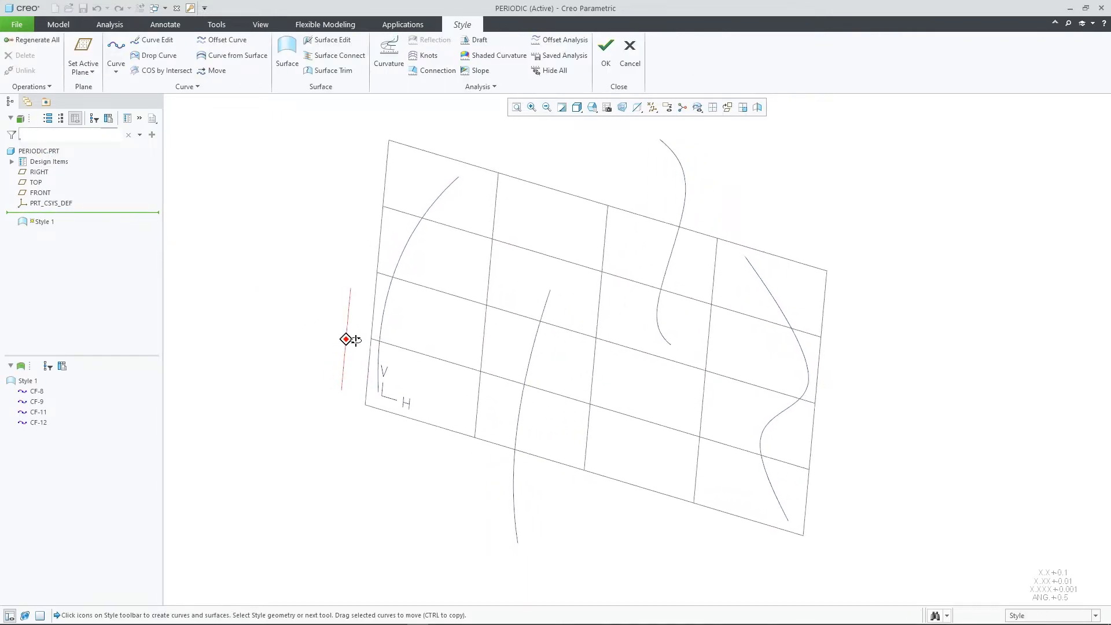
- Start a Style surface SF-14 using the four curves as primary chains
left_click(287, 53)
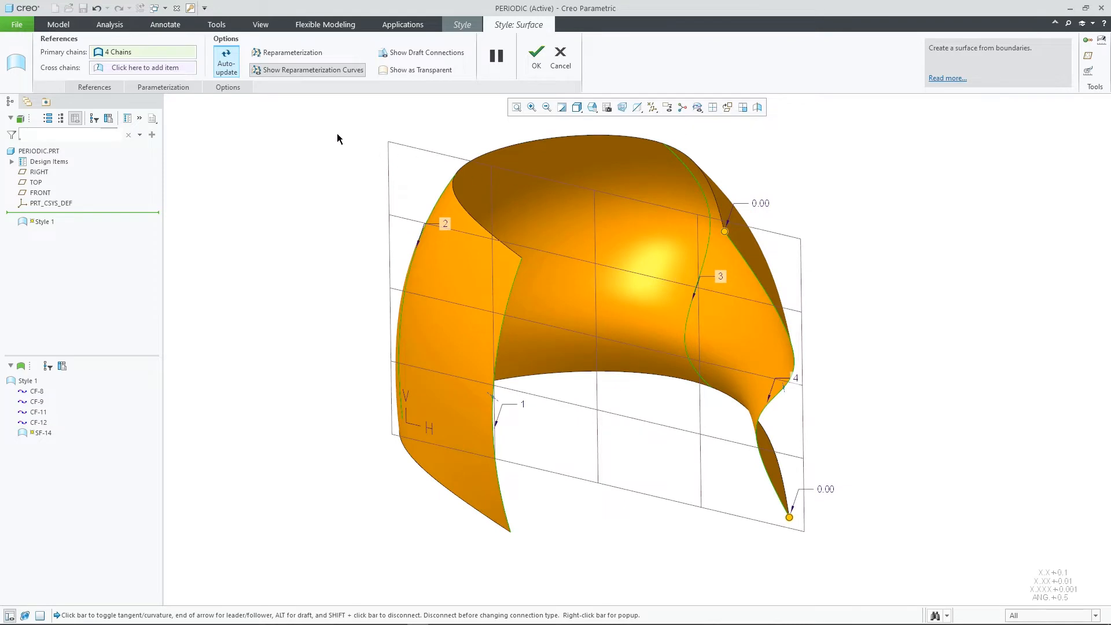
- Enable Make periodic in the surface options so SF-14 closes into a loop
left_click(227, 87)
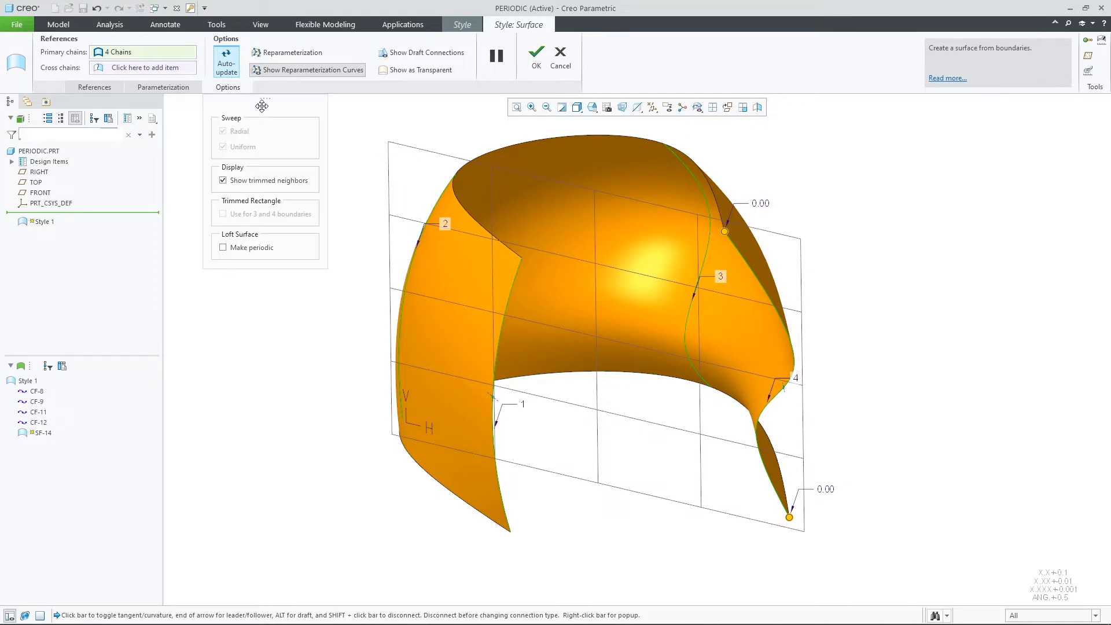
mouse_move(284, 291)
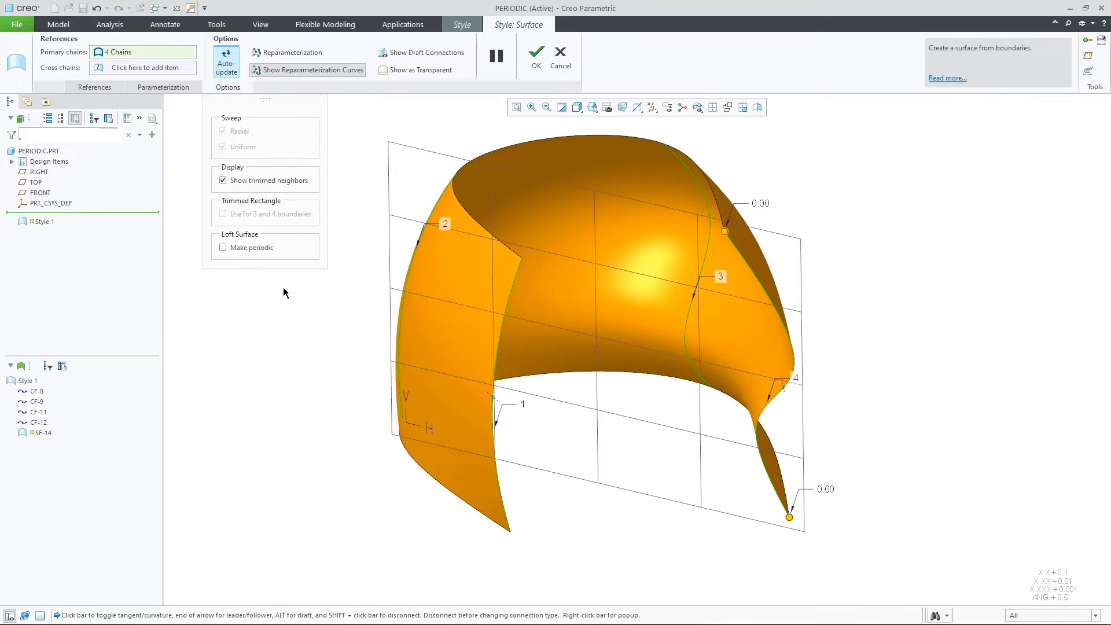
left_click(222, 248)
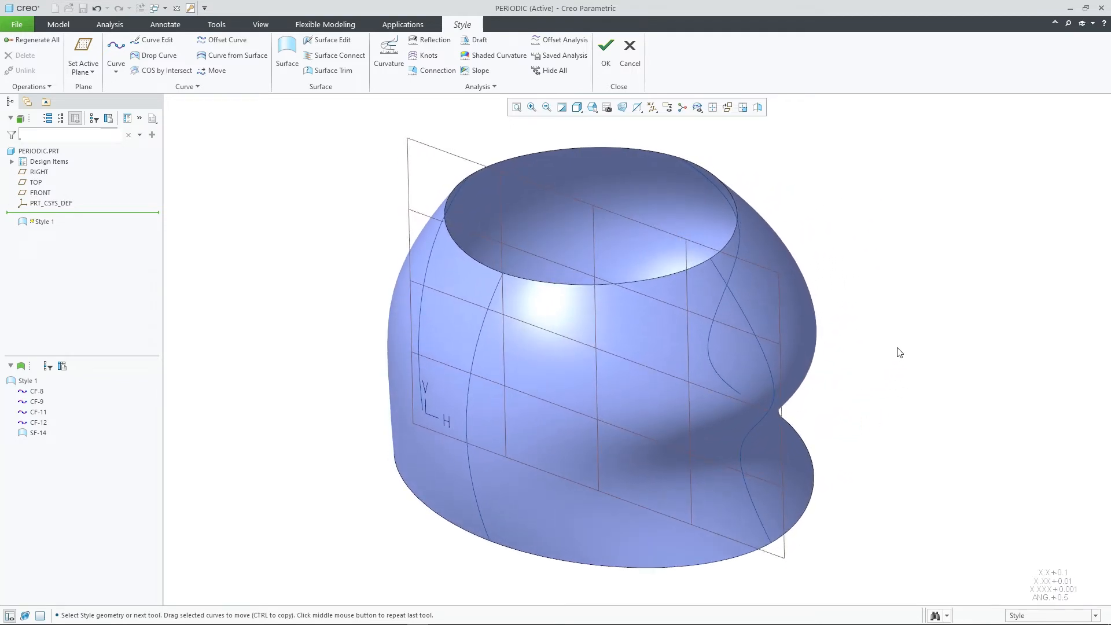
mouse_move(605, 50)
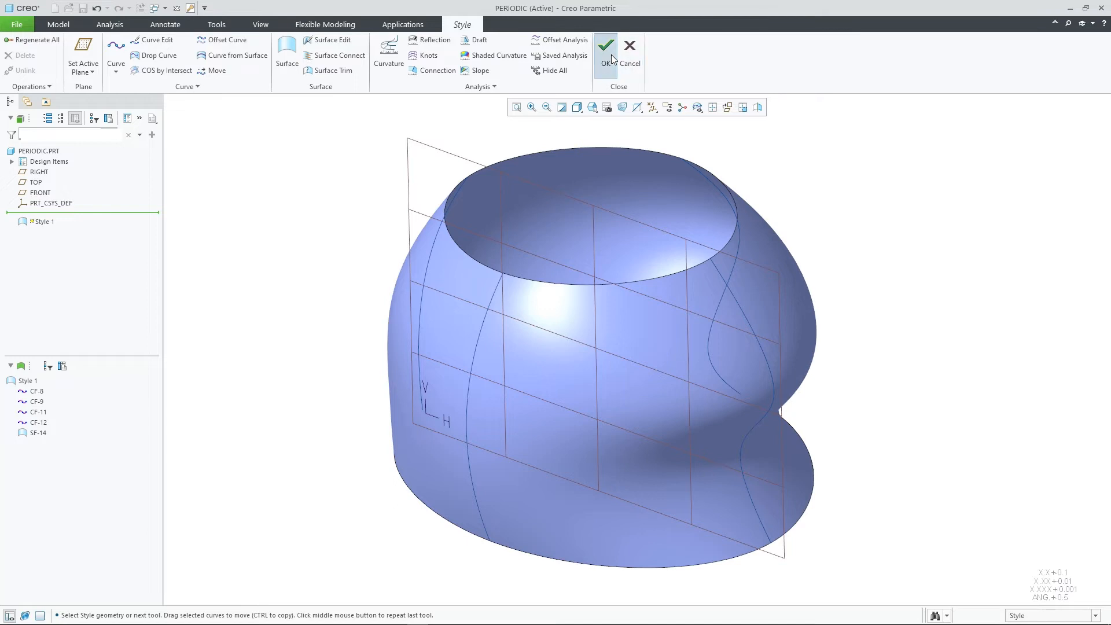
- Exit the Style feature and select the Style 1 quilt
left_click(606, 45)
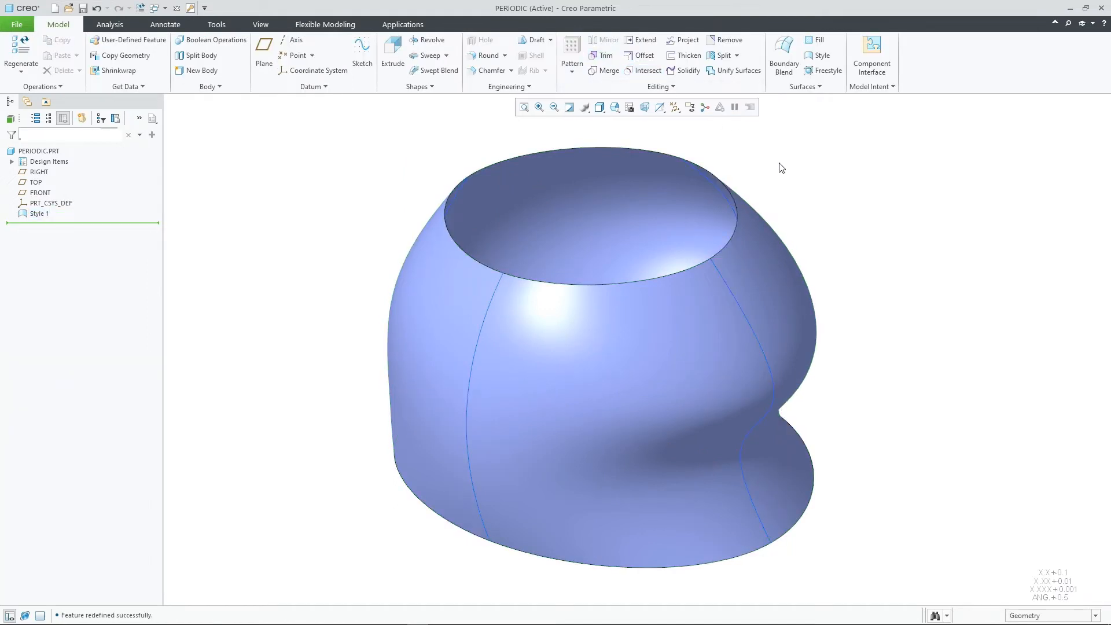
left_click(39, 213)
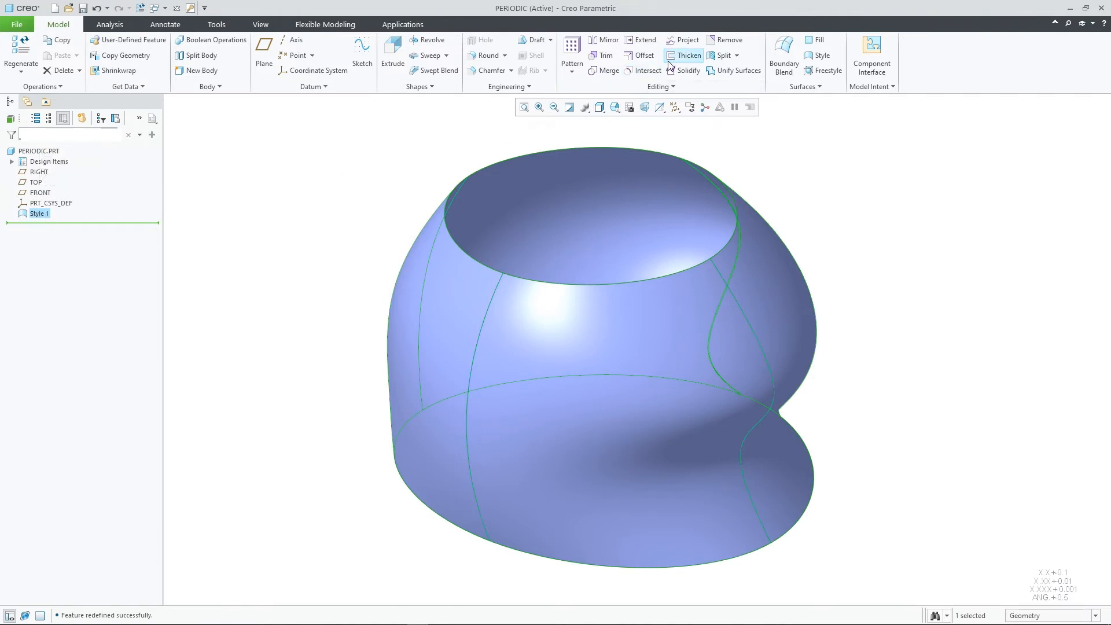
mouse_move(686, 60)
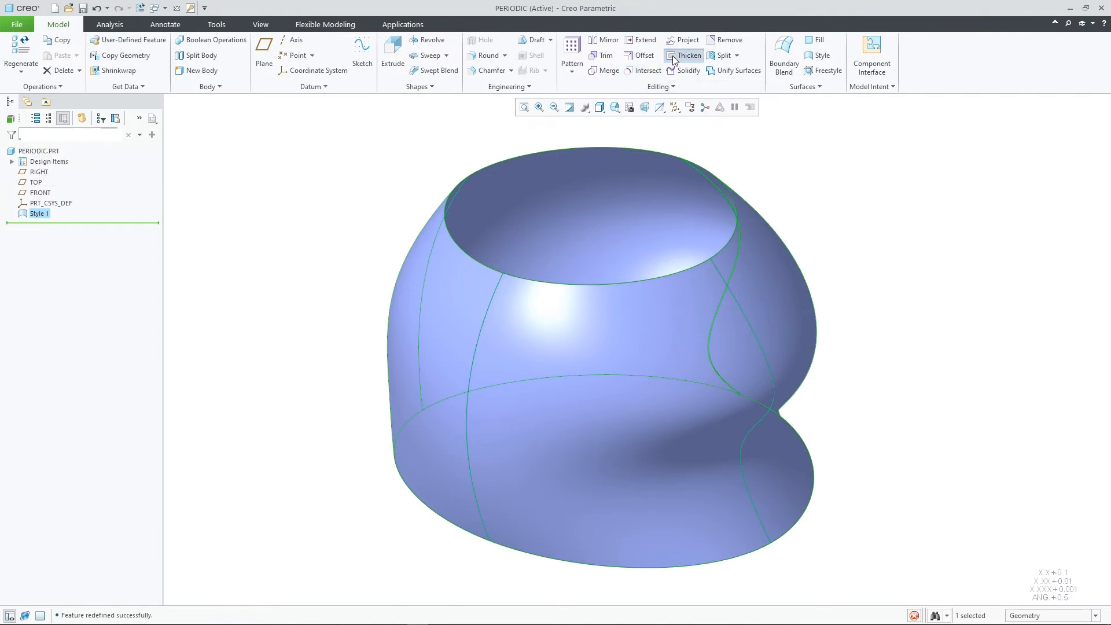
- Thicken the Style 1 quilt by 16.04 into a solid shell, then deselect
left_click(686, 56)
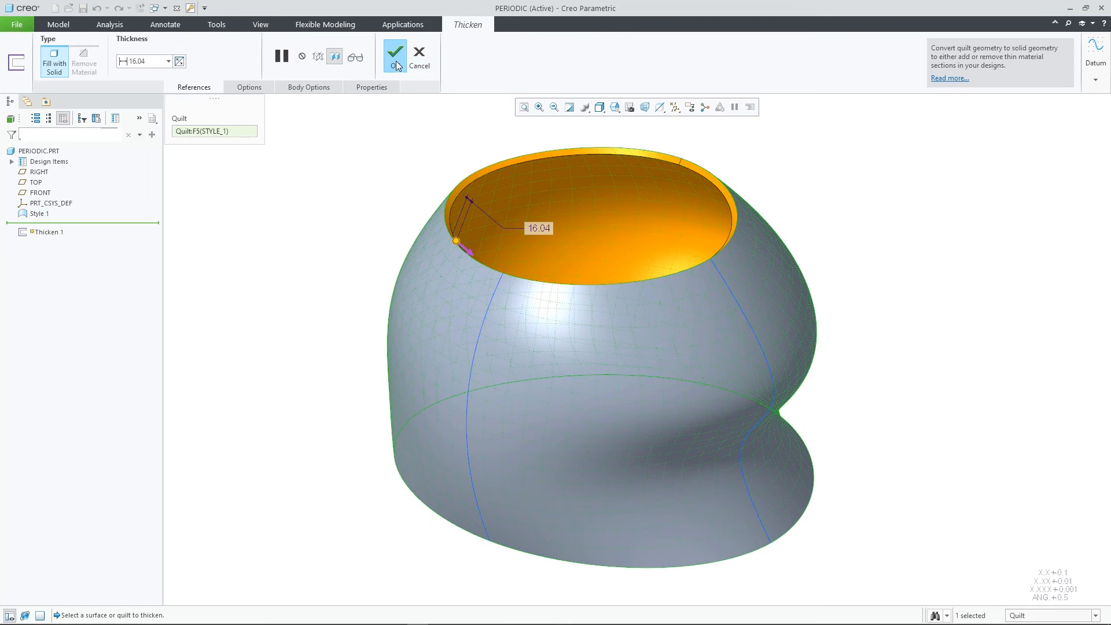
left_click(394, 56)
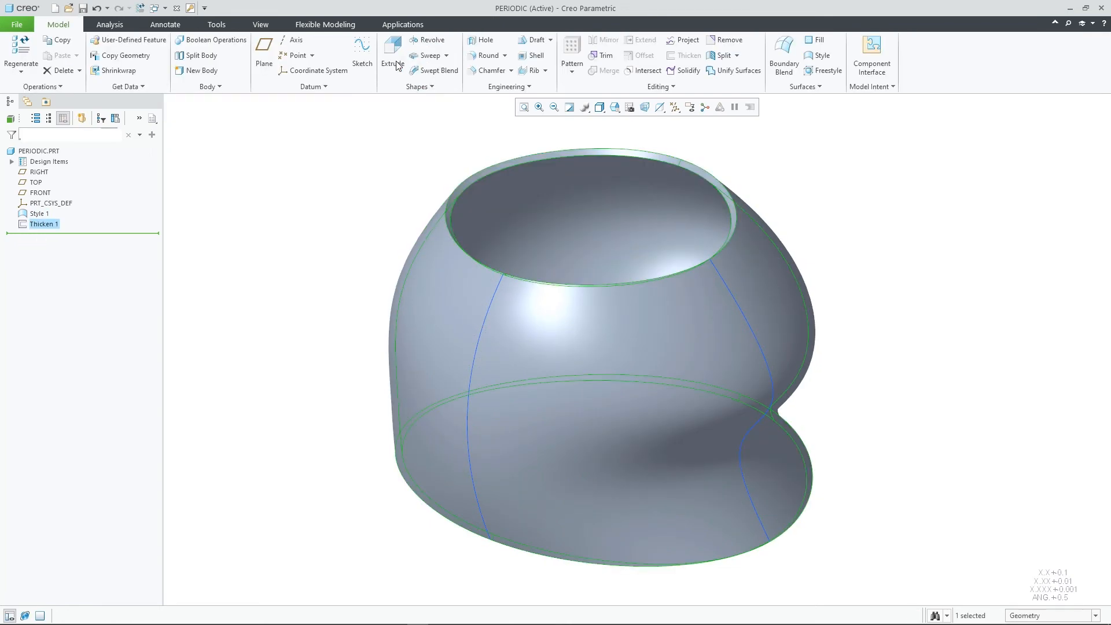
left_click(398, 168)
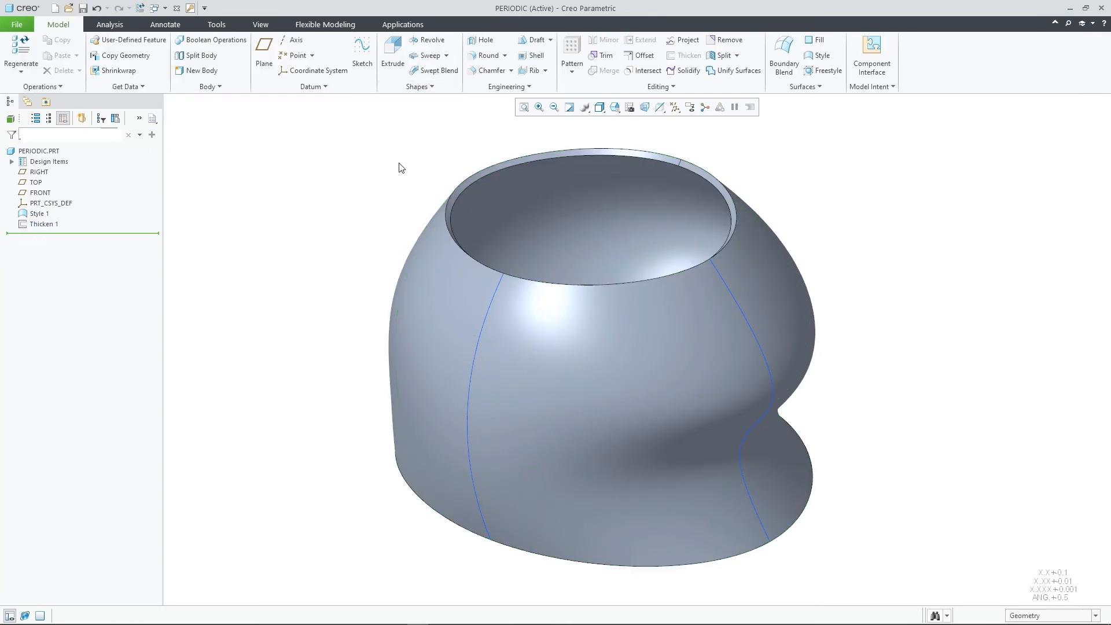